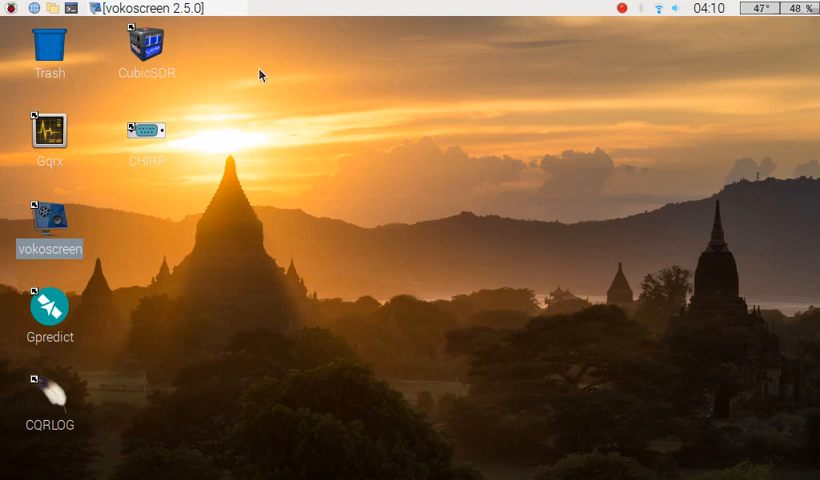
pyautogui.moveTo(234, 70)
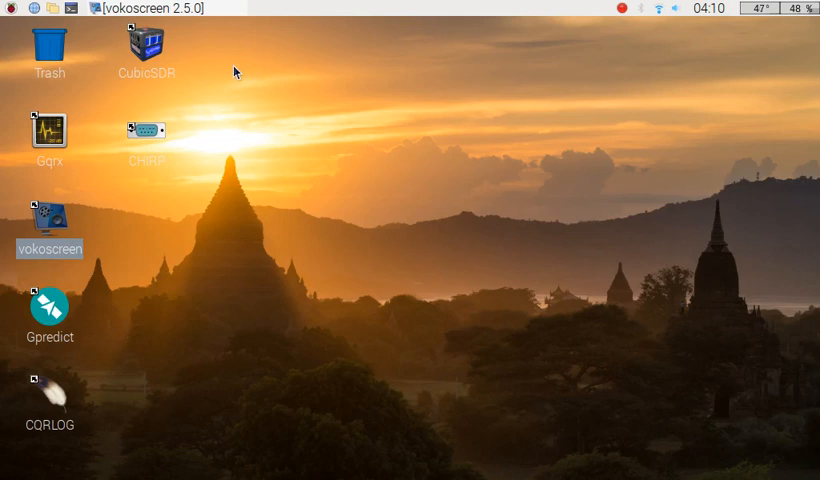
pyautogui.moveTo(266, 120)
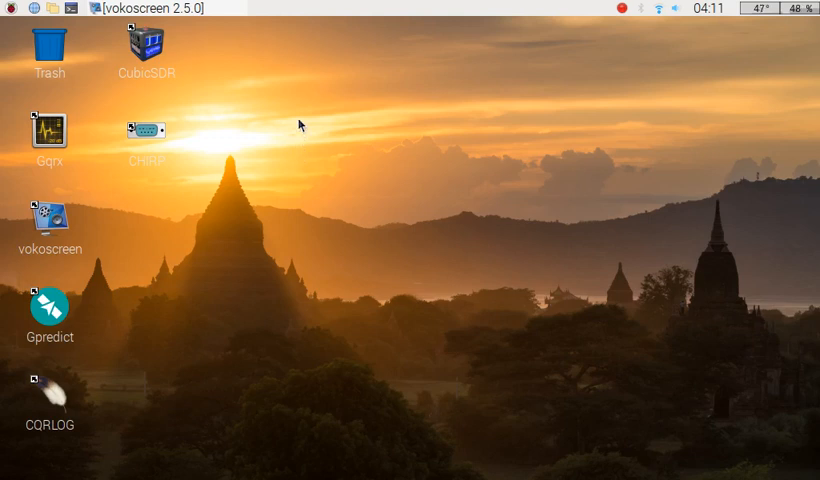
pyautogui.moveTo(276, 120)
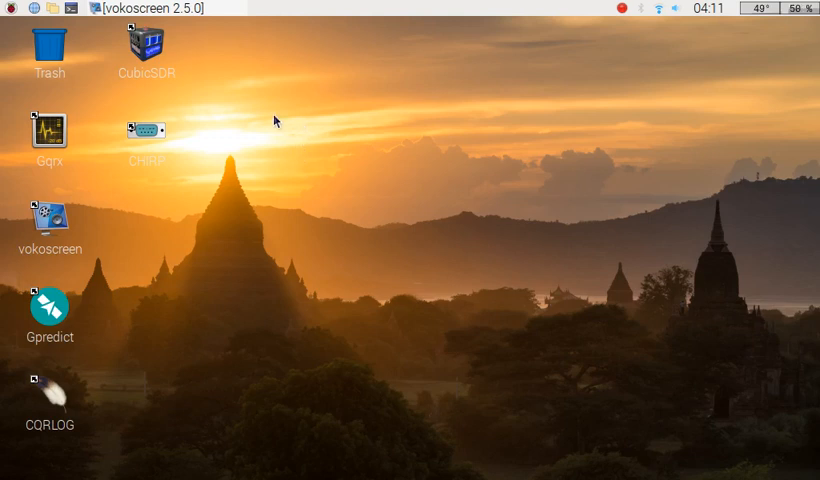
pyautogui.moveTo(22, 38)
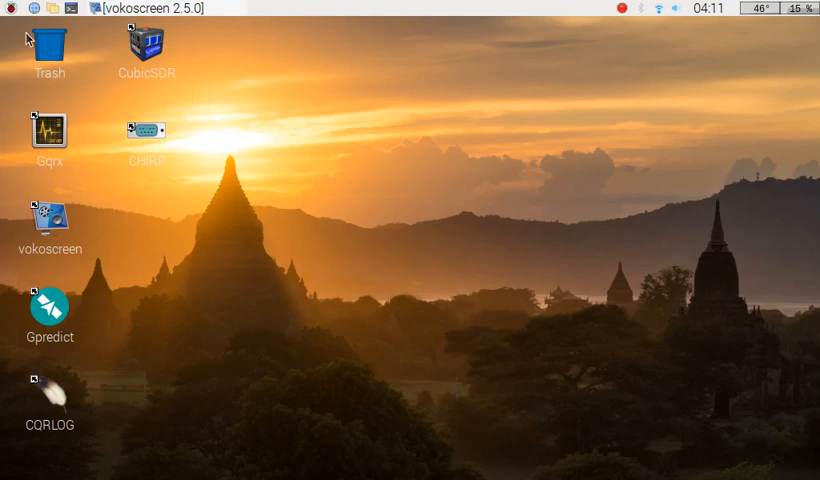
# Launch Add / Remove Software from the menu and search for packages matching 'kodi'.
pyautogui.click(8, 8)
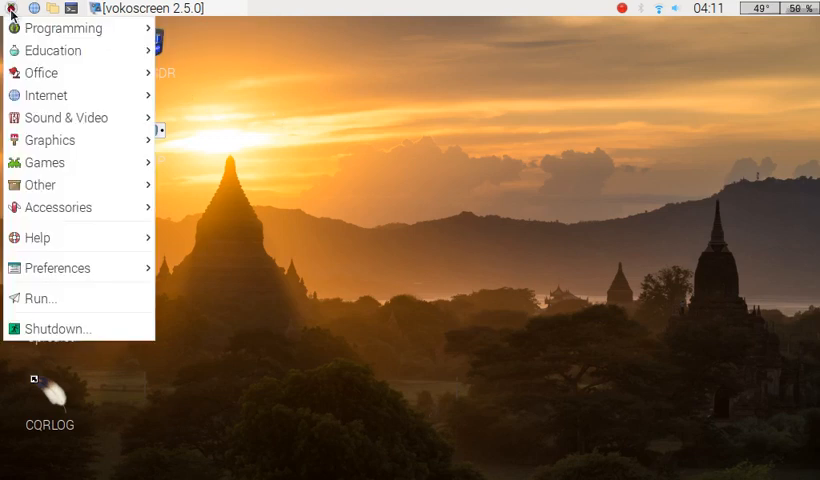
pyautogui.moveTo(64, 268)
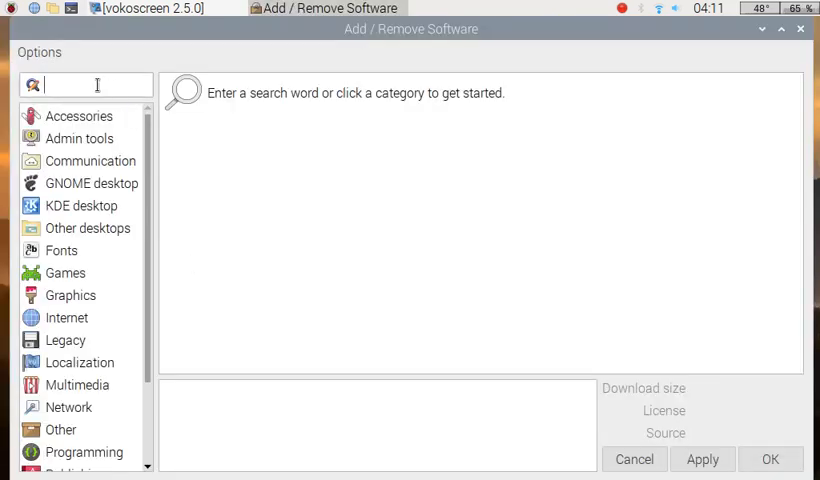
pyautogui.write('k')
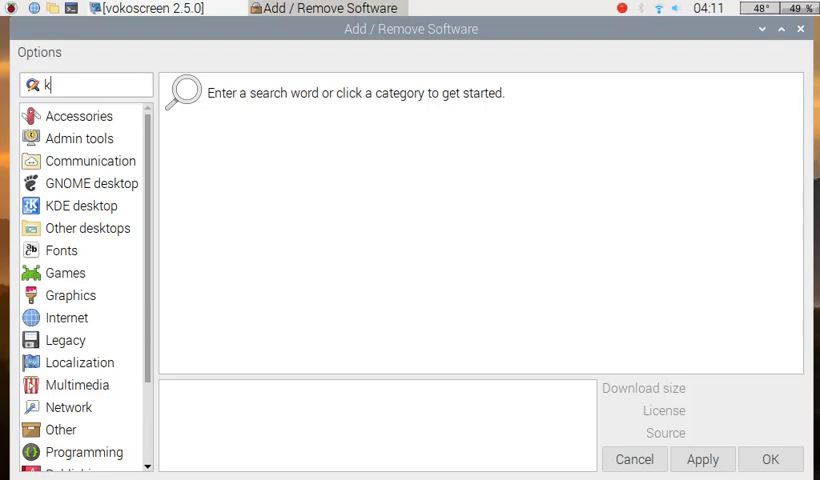
pyautogui.write('odi')
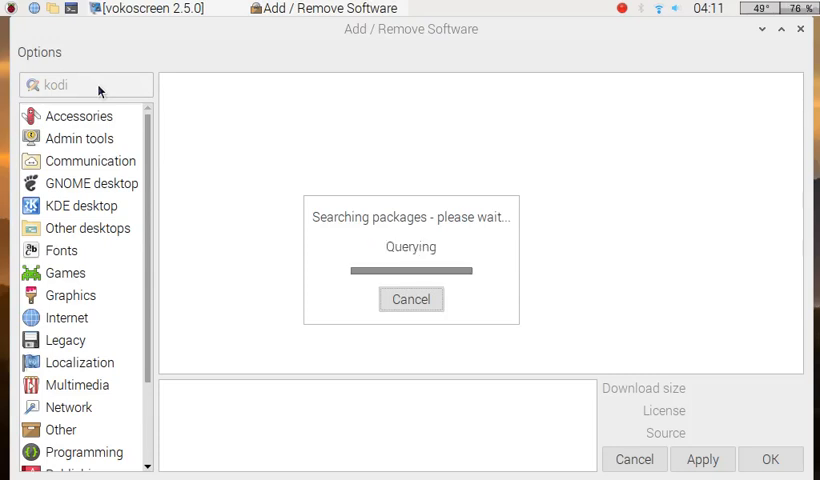
pyautogui.moveTo(436, 148)
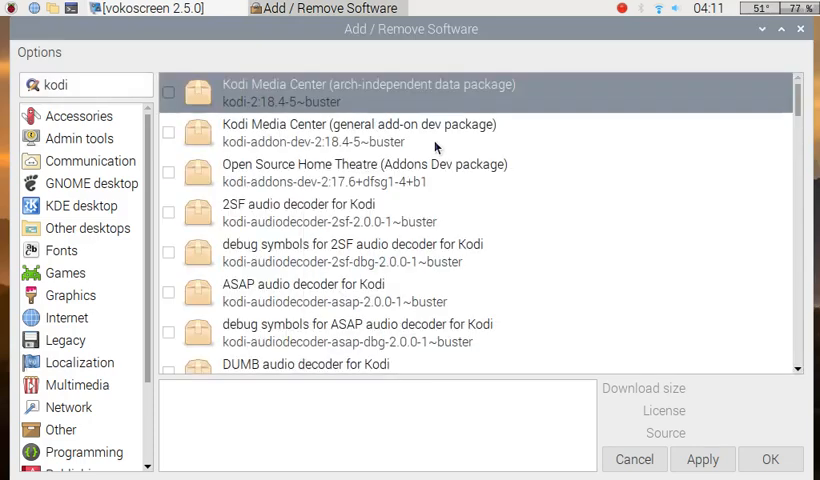
# Untick Kodi Media Center, apply the change and authorise it with the password.
pyautogui.click(378, 92)
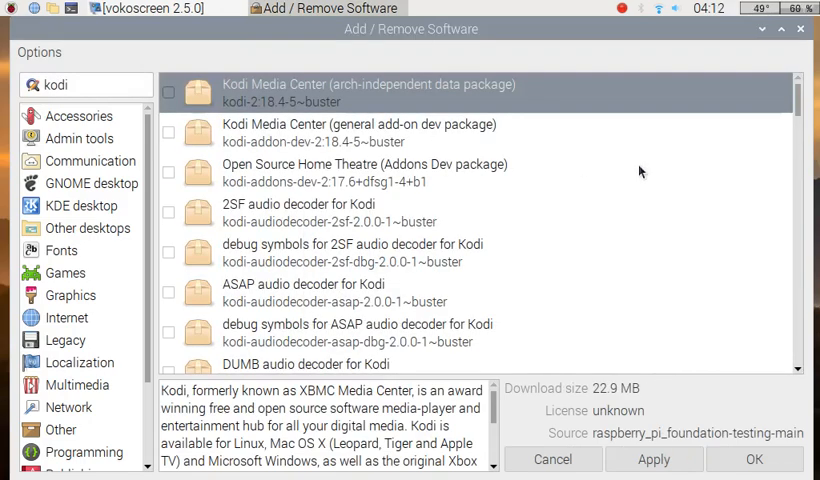
pyautogui.moveTo(740, 60)
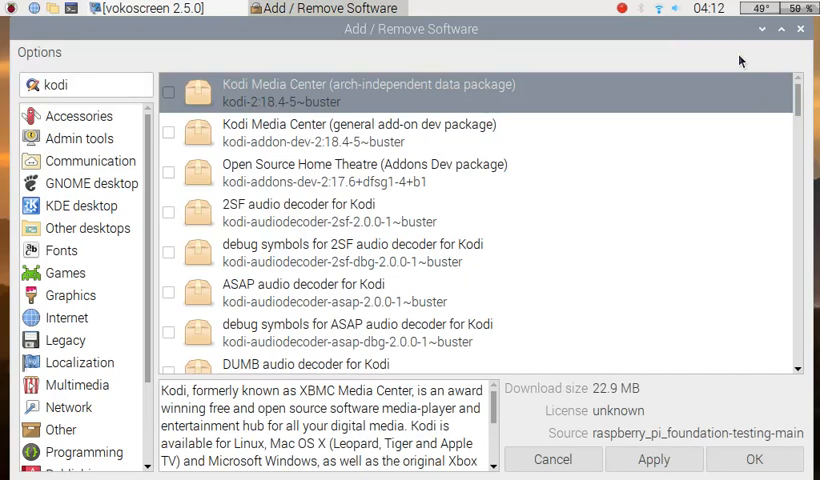
pyautogui.moveTo(696, 36)
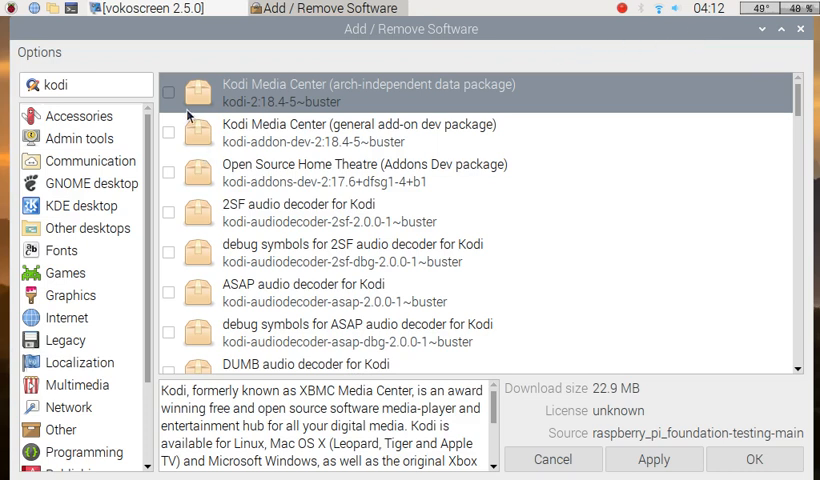
pyautogui.click(186, 92)
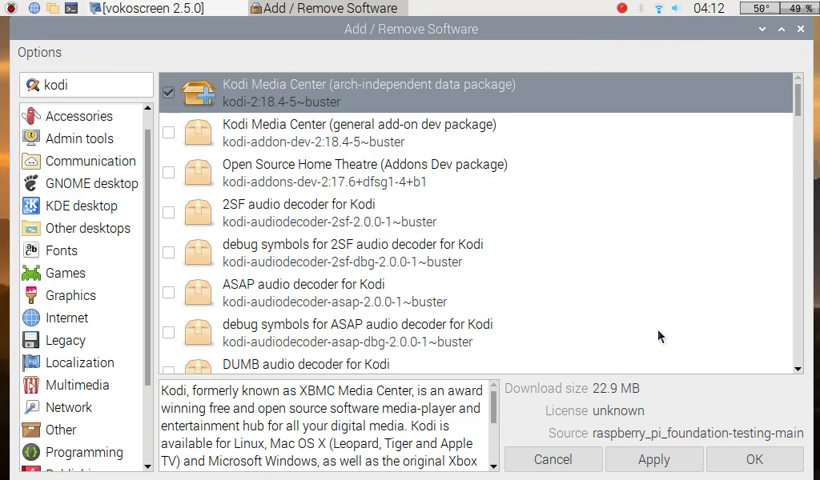
pyautogui.click(656, 460)
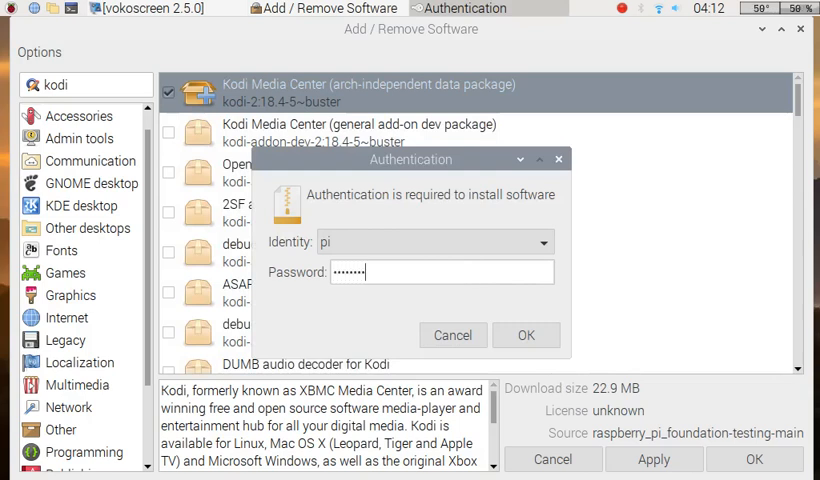
pyautogui.click(526, 336)
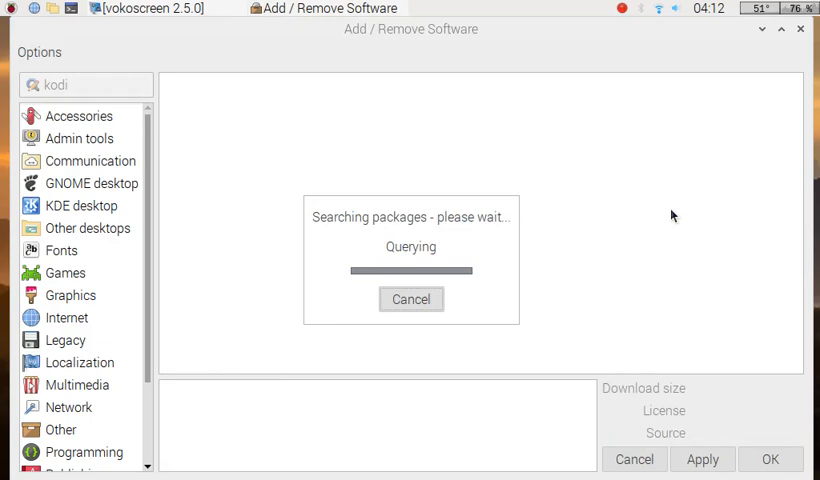
pyautogui.moveTo(730, 154)
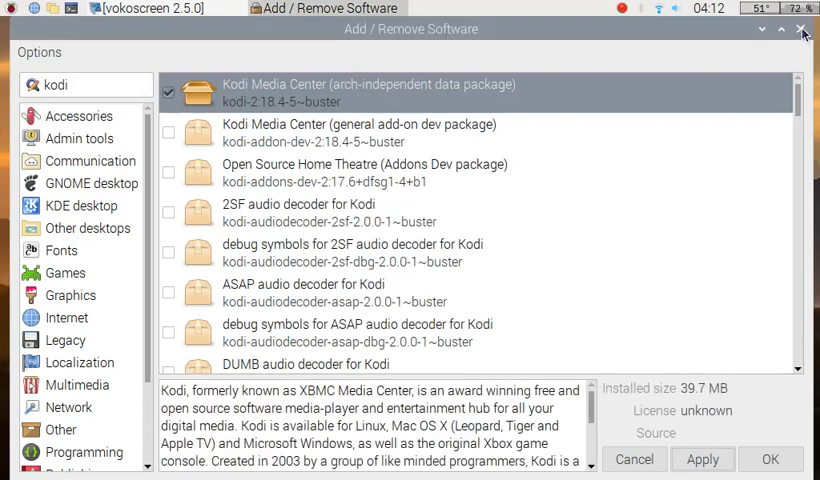
# Close the software manager and add the Kodi entry under Sound & Video to the desktop.
pyautogui.click(800, 28)
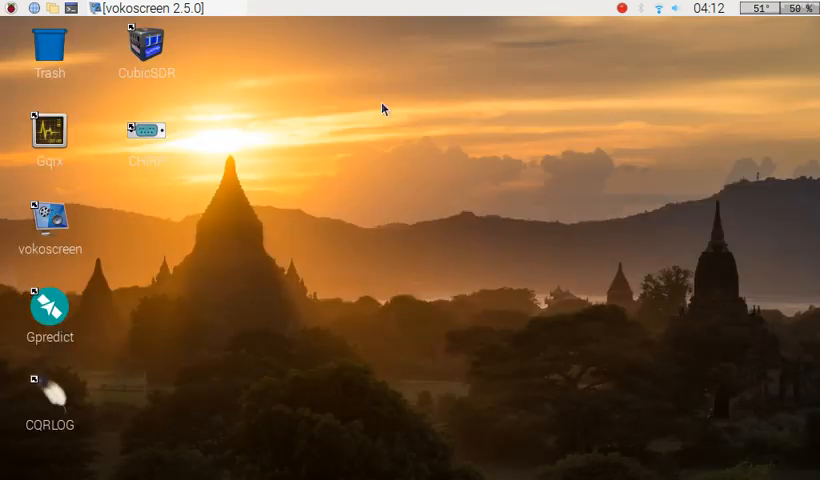
pyautogui.click(8, 8)
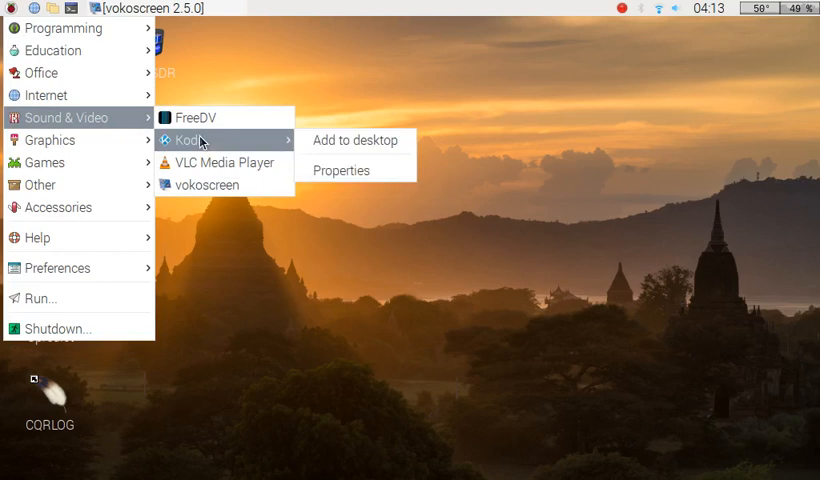
pyautogui.moveTo(356, 146)
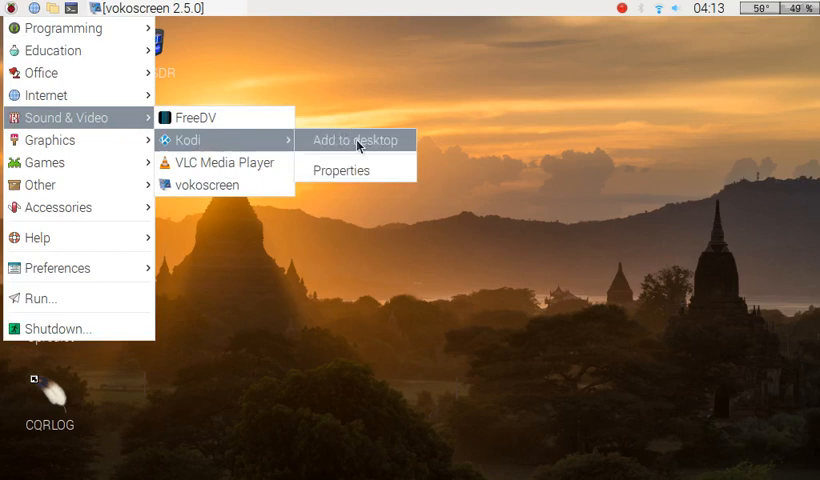
pyautogui.click(352, 140)
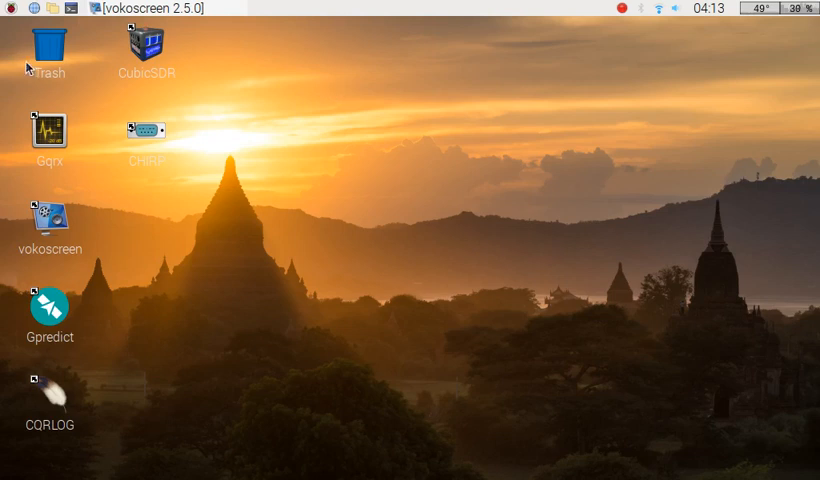
pyautogui.moveTo(12, 46)
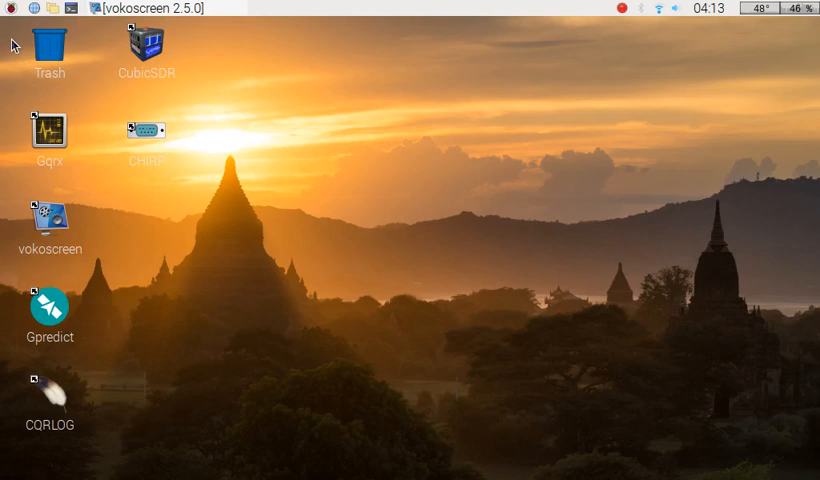
pyautogui.moveTo(12, 12)
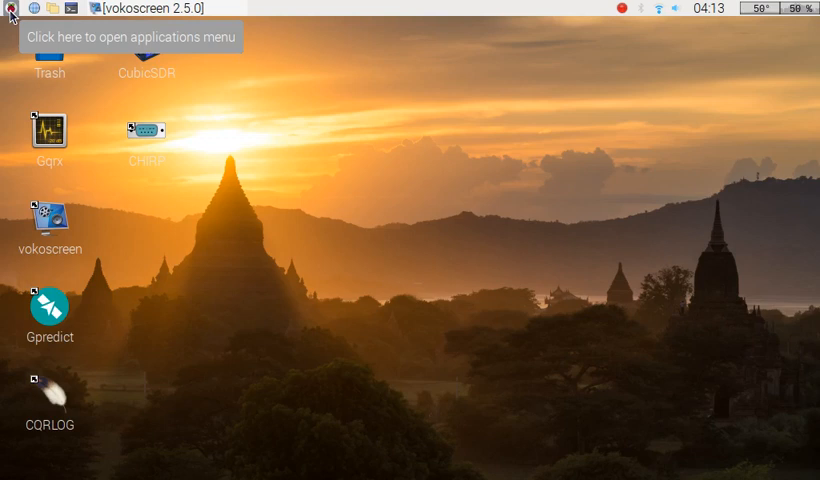
# Reopen Add / Remove Software on 'kodi', untick Kodi Media Center and apply the removal.
pyautogui.click(10, 10)
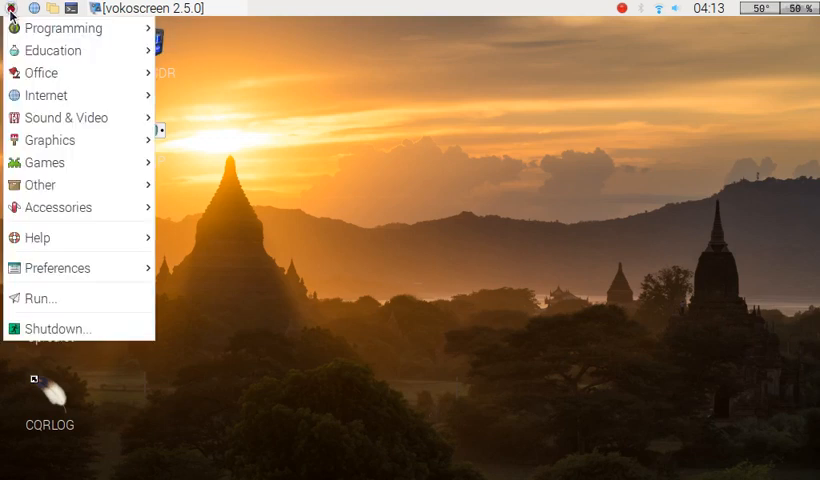
pyautogui.moveTo(40, 236)
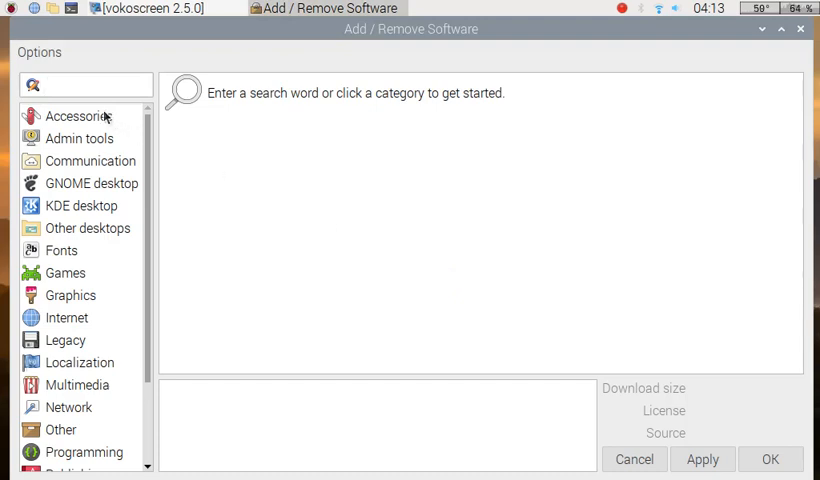
pyautogui.write('kodi')
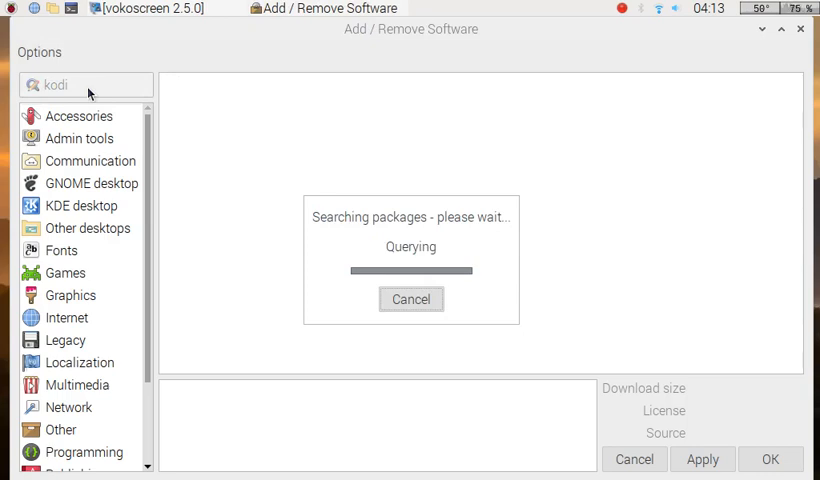
pyautogui.moveTo(660, 200)
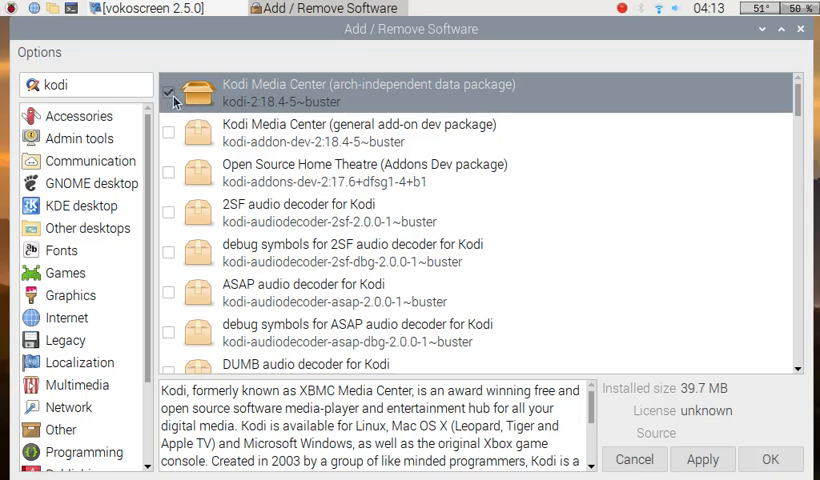
pyautogui.click(188, 92)
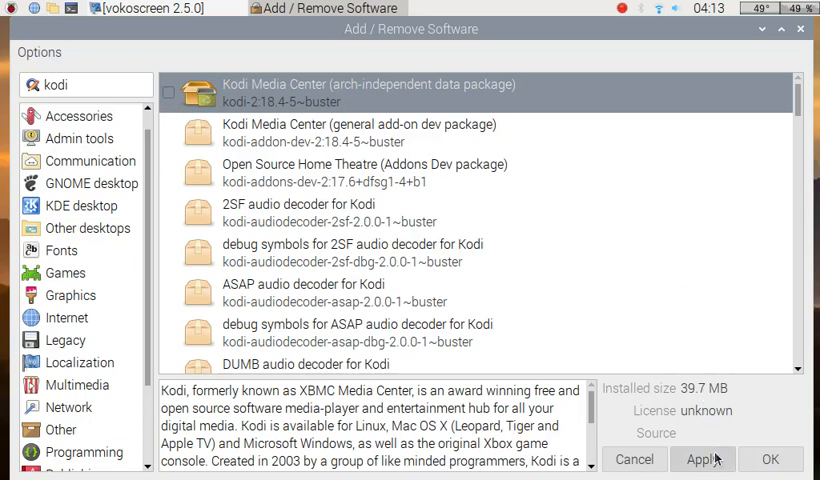
pyautogui.click(712, 460)
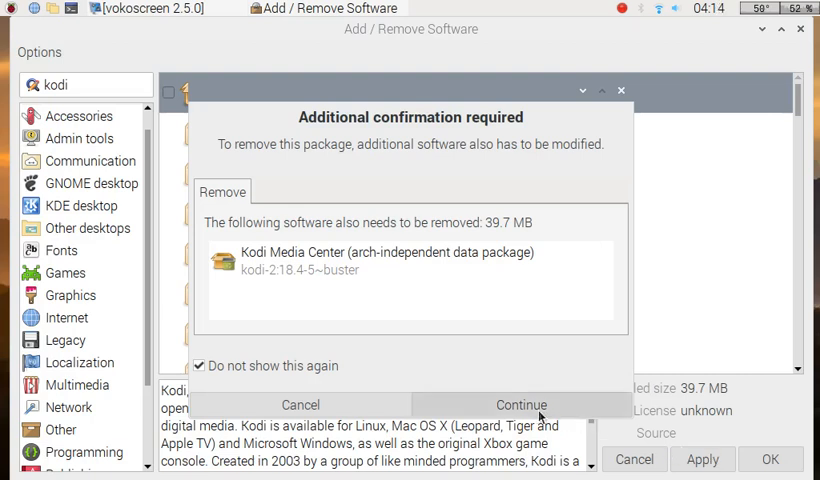
# Continue the removal, authorise it with the password and close the software manager.
pyautogui.click(524, 404)
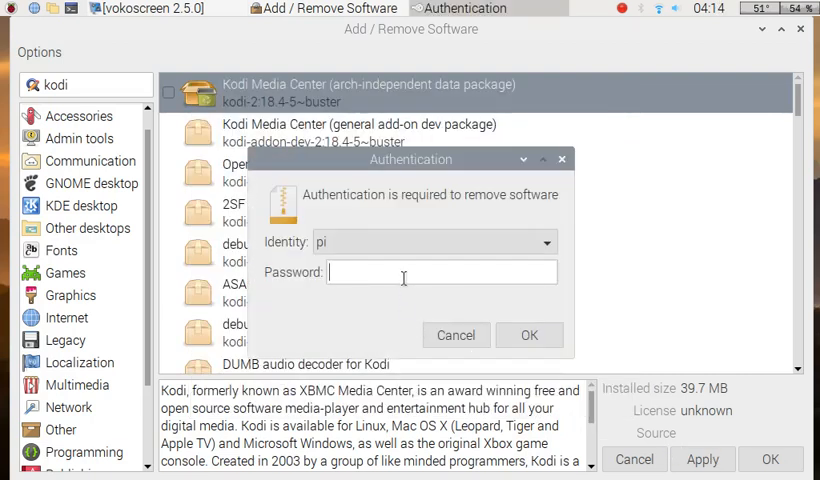
pyautogui.write('••')
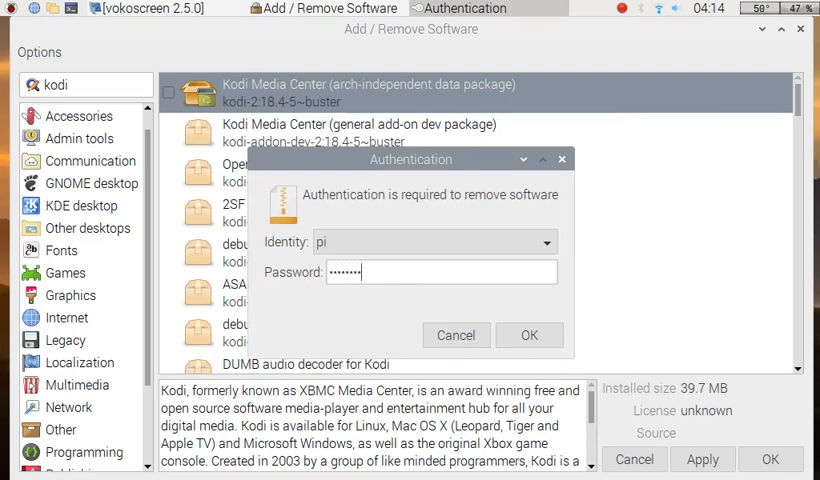
pyautogui.click(528, 336)
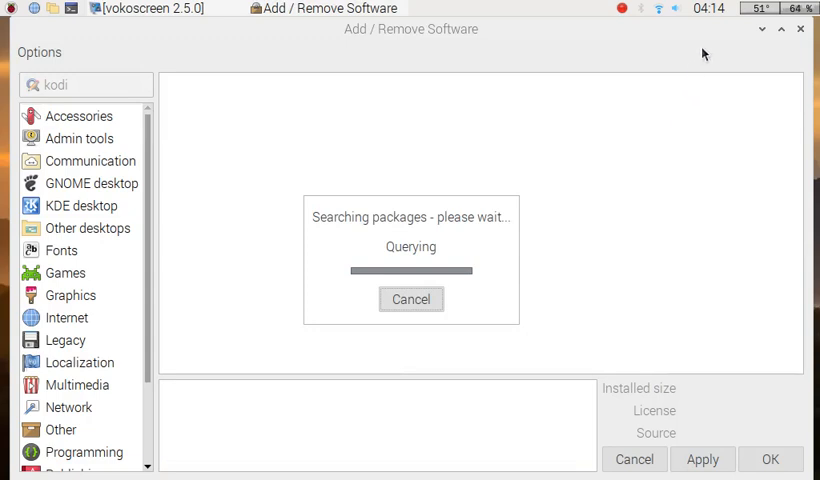
pyautogui.moveTo(732, 60)
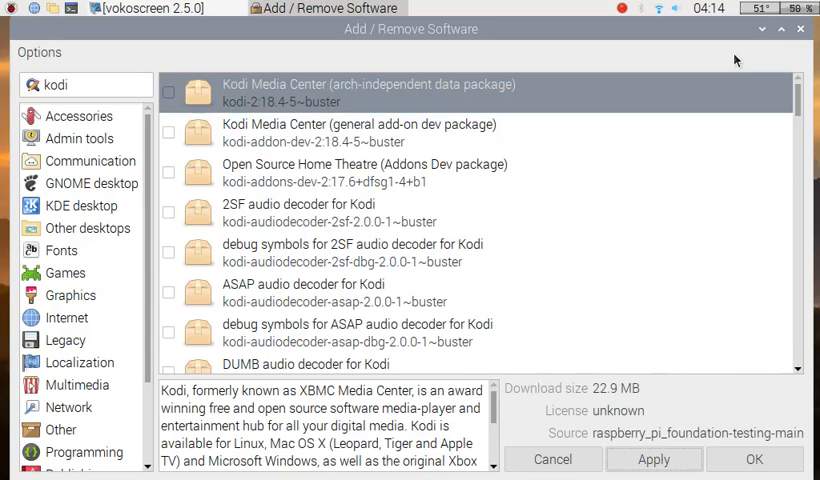
pyautogui.moveTo(800, 32)
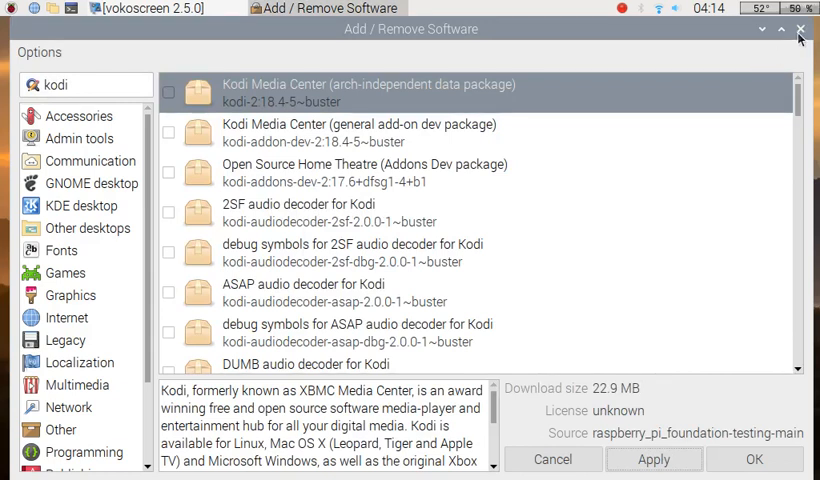
pyautogui.moveTo(726, 36)
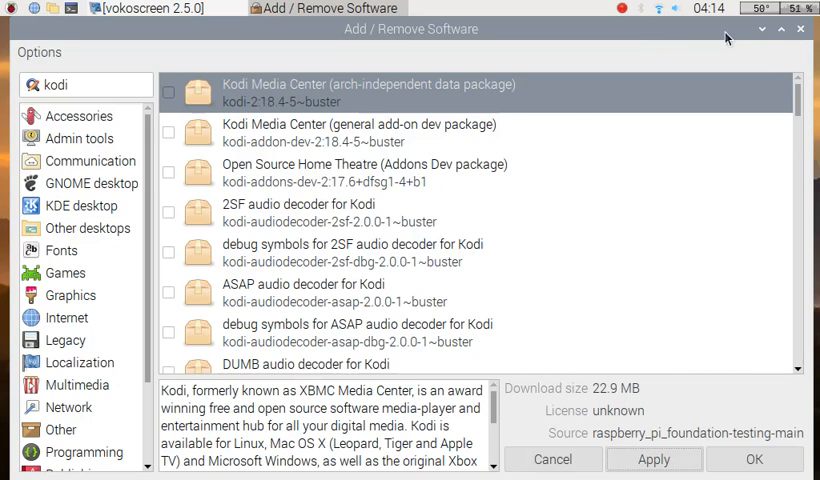
pyautogui.click(800, 32)
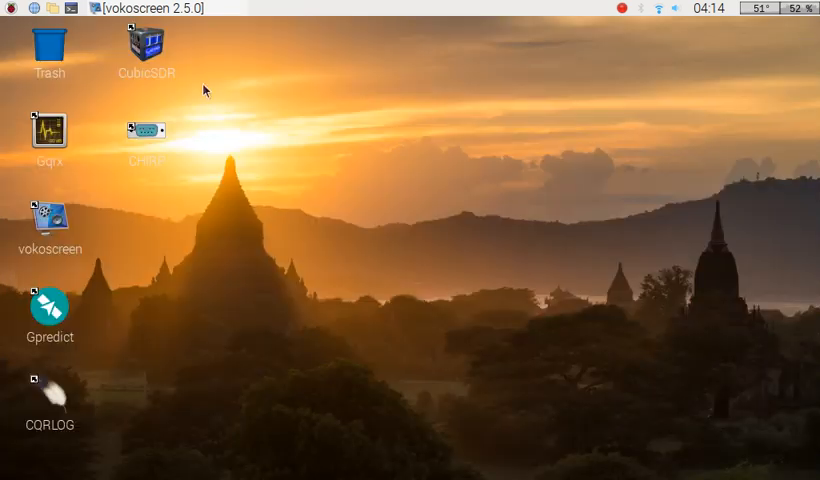
pyautogui.click(10, 8)
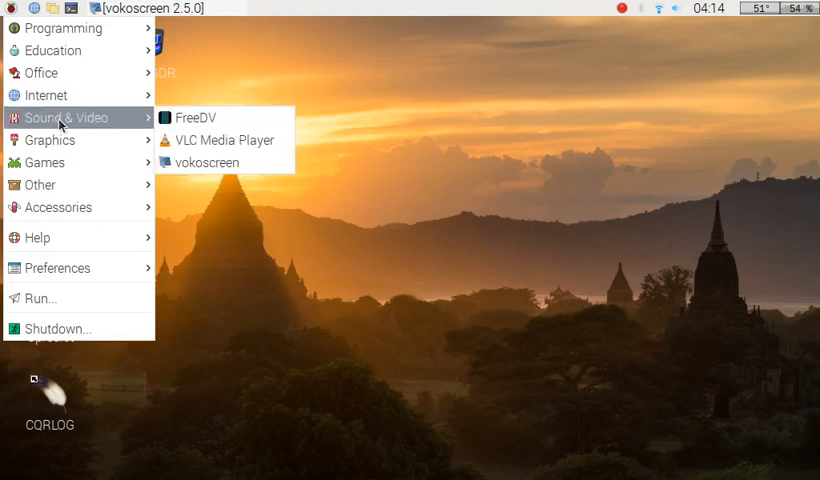
pyautogui.moveTo(210, 140)
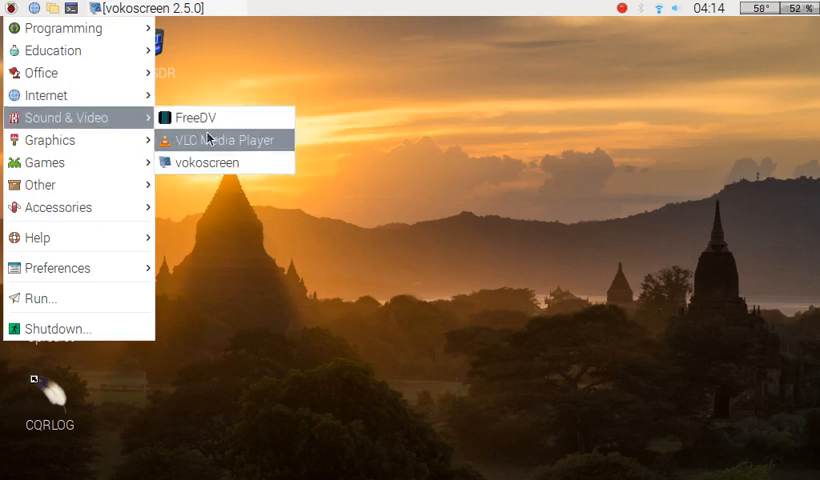
pyautogui.click(414, 52)
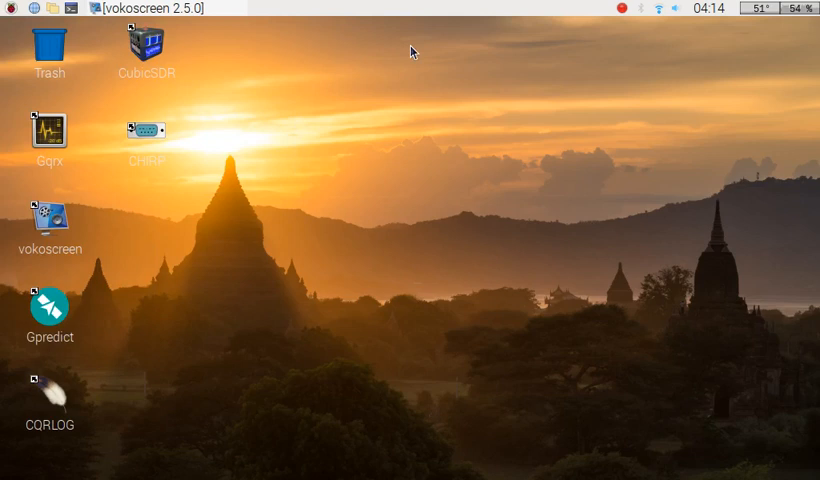
pyautogui.moveTo(118, 212)
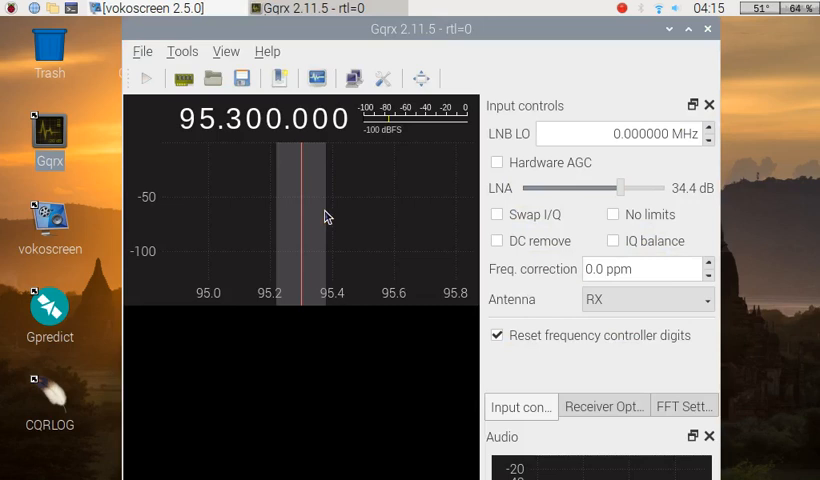
pyautogui.moveTo(222, 172)
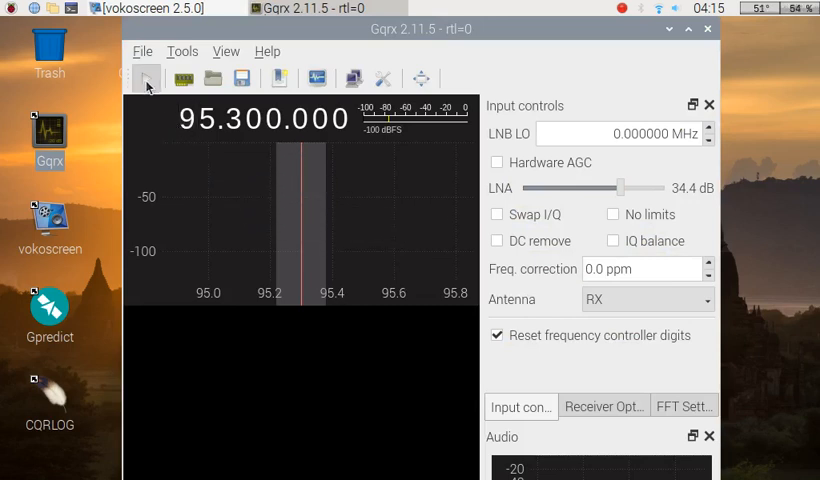
# Start DSP to show the 95.300 MHz FM signal in the waterfall, then close Gqrx.
pyautogui.click(144, 78)
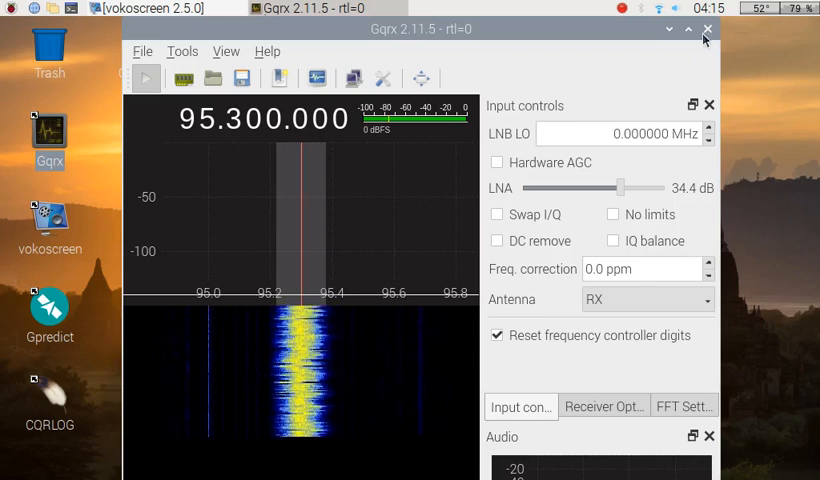
pyautogui.click(708, 34)
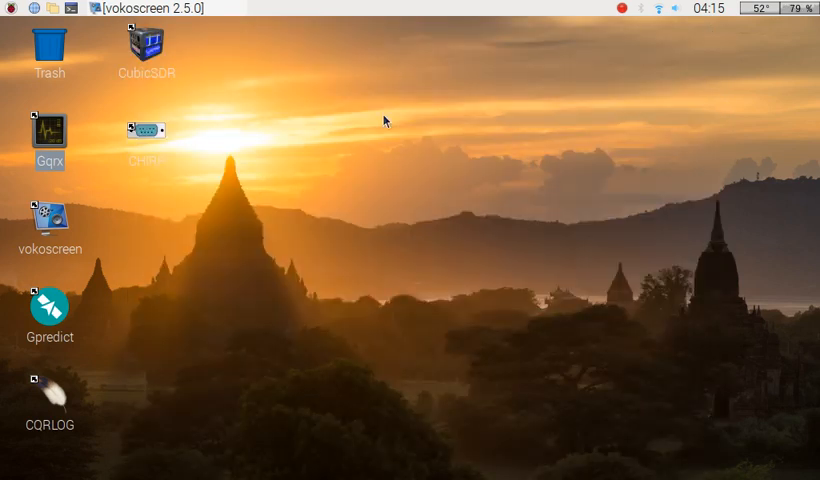
pyautogui.moveTo(256, 76)
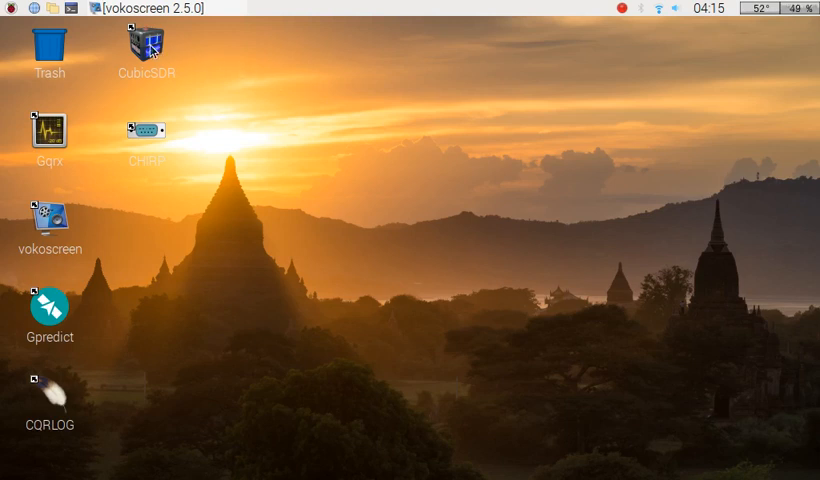
# Launch CubicSDR from the desktop and start the Generic RTL2832U OEM device.
pyautogui.click(146, 50)
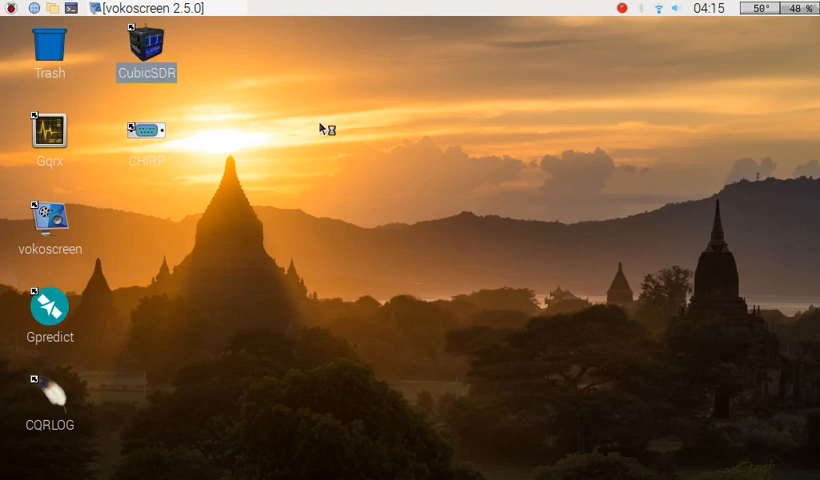
pyautogui.doubleClick(146, 48)
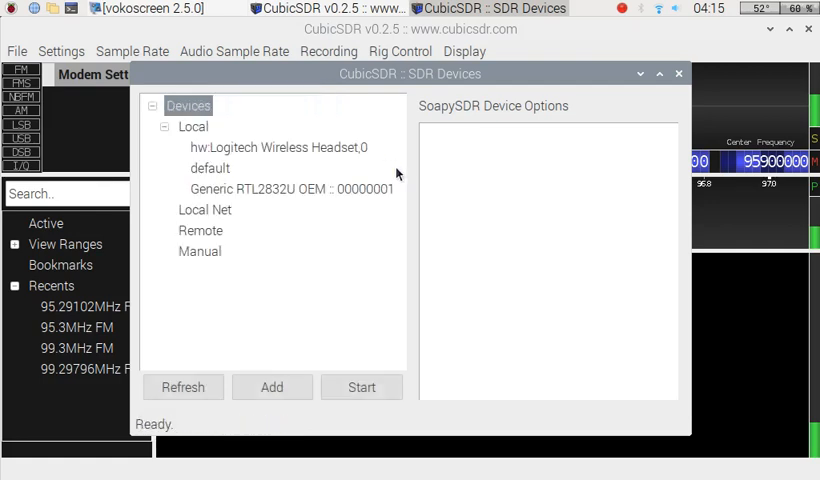
pyautogui.moveTo(344, 196)
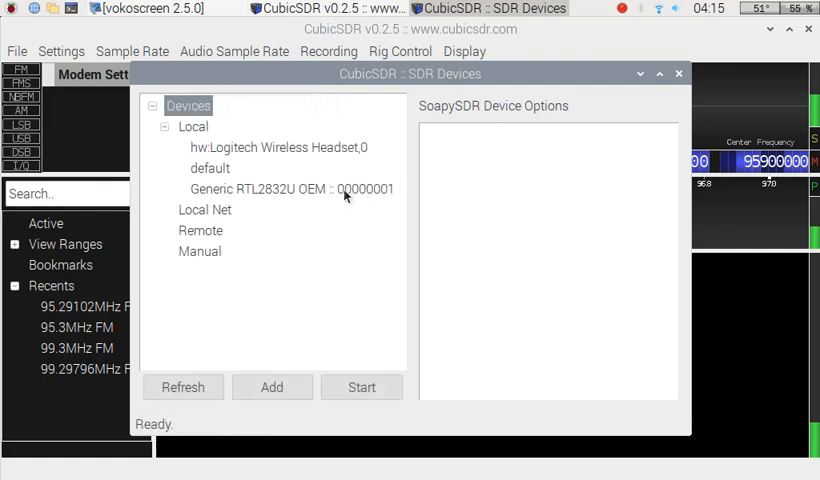
pyautogui.click(292, 188)
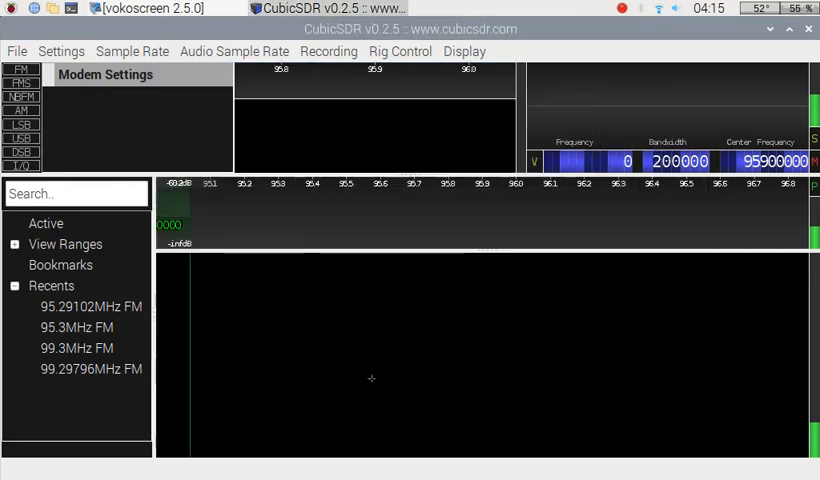
pyautogui.click(284, 276)
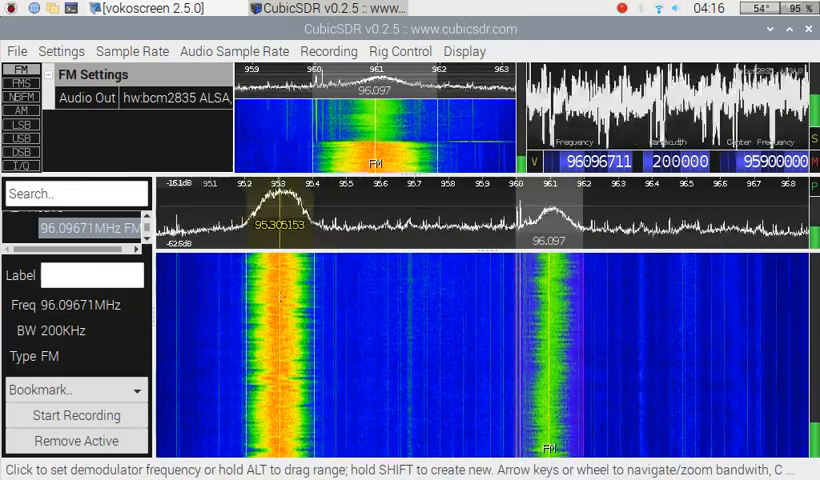
# Tune the demodulator onto the strong FM station peak around 104.900 MHz.
pyautogui.click(280, 300)
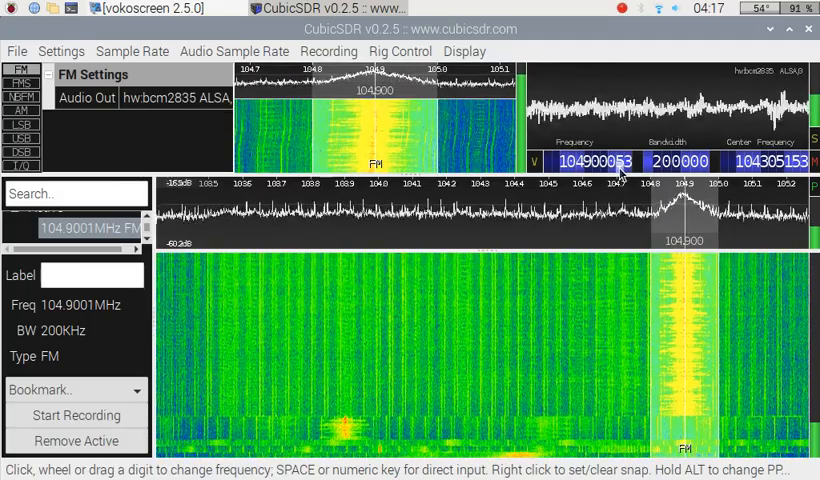
pyautogui.moveTo(620, 168)
pyautogui.write('95300000')
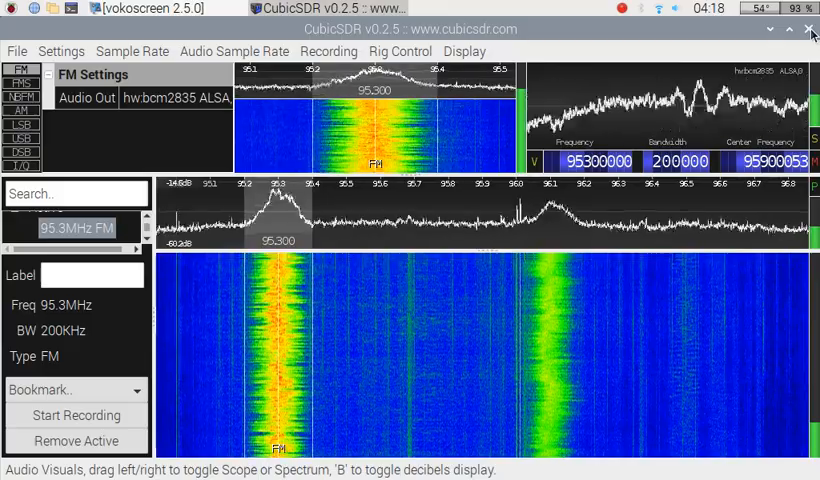
# Close CubicSDR after listening to the 95.3 MHz station, returning to the desktop.
pyautogui.click(808, 28)
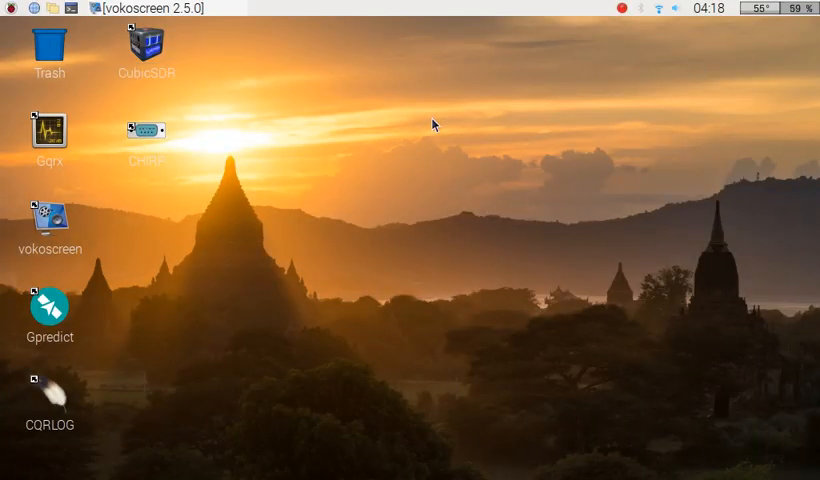